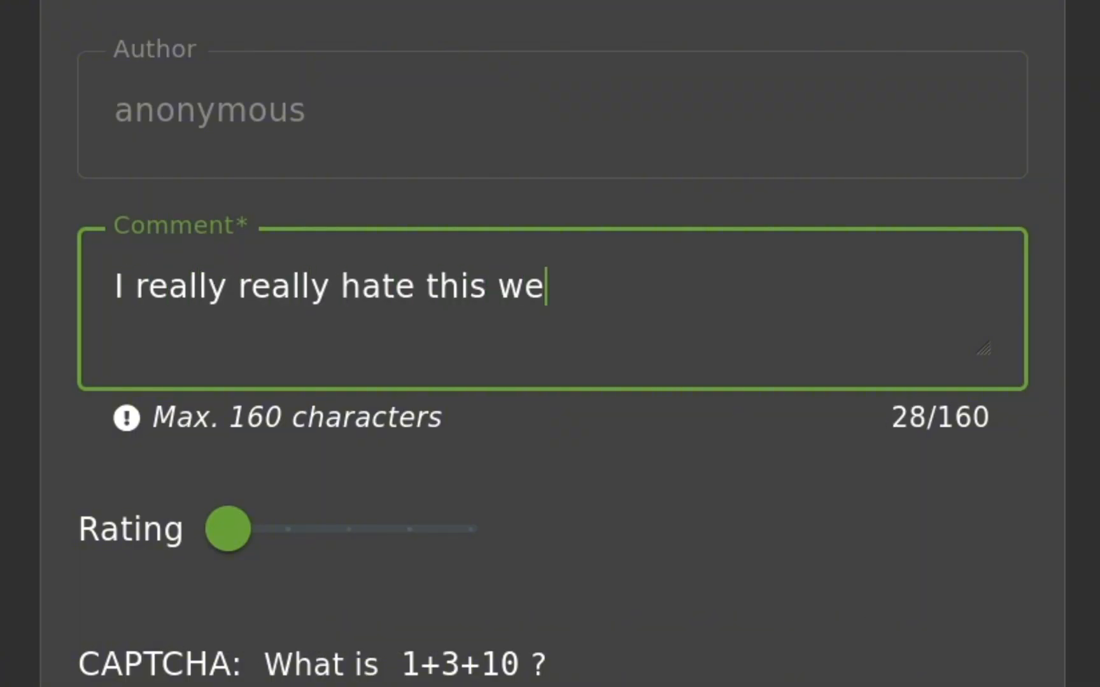
Step: Submit the 'I really hate this website' one-star feedback with CAPTCHA answer 14
type("bsite")
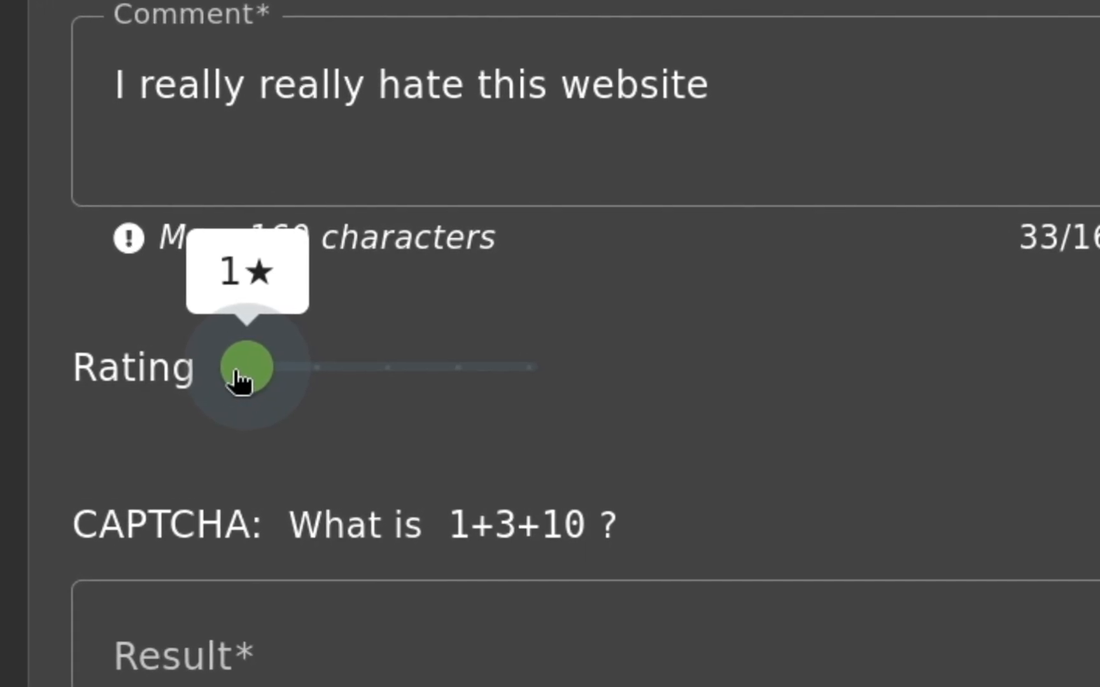
type("1")
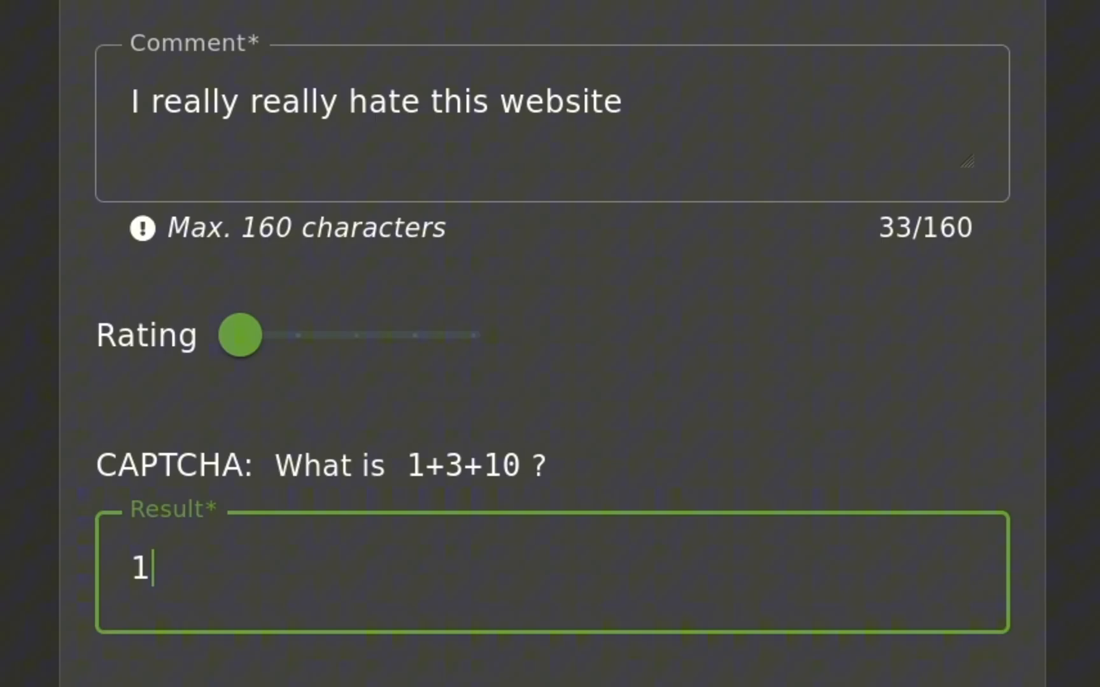
type("4")
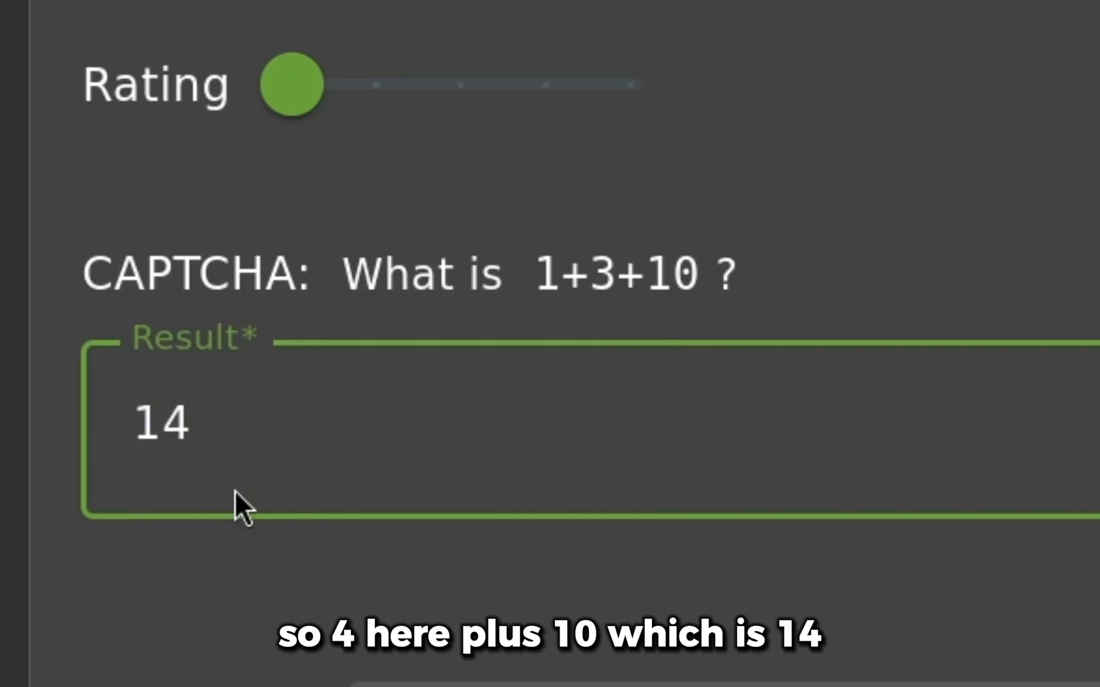
left_click(550, 500)
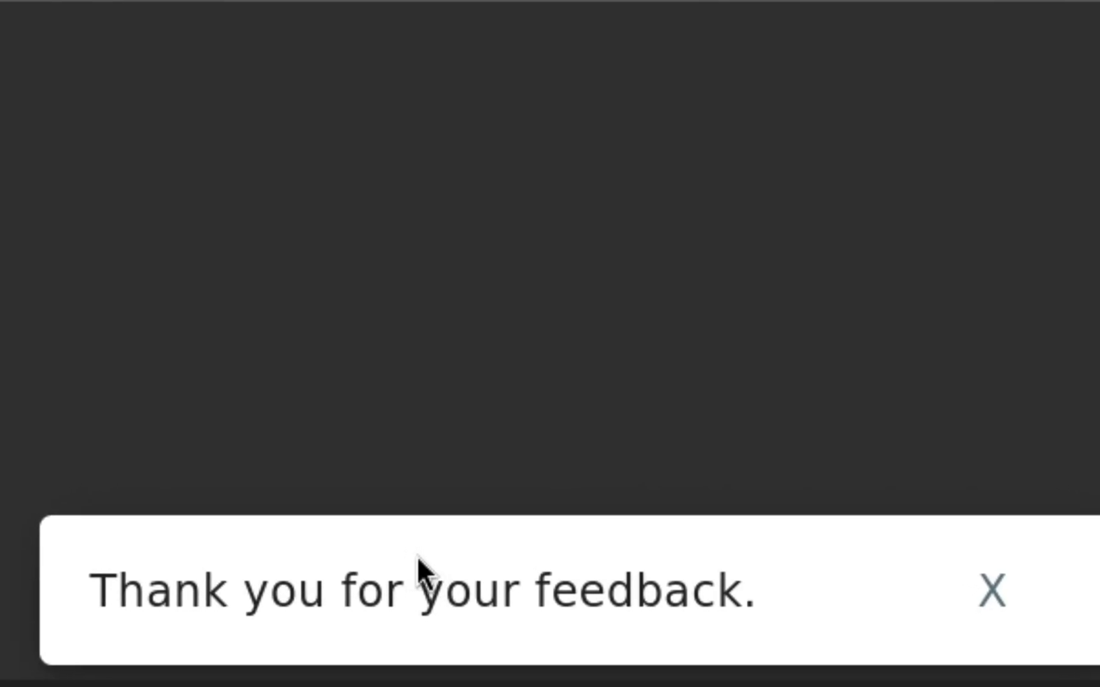
Step: Review the captured feedback POST in Burp, then show FoxyProxy's proxy profiles
left_click(993, 589)
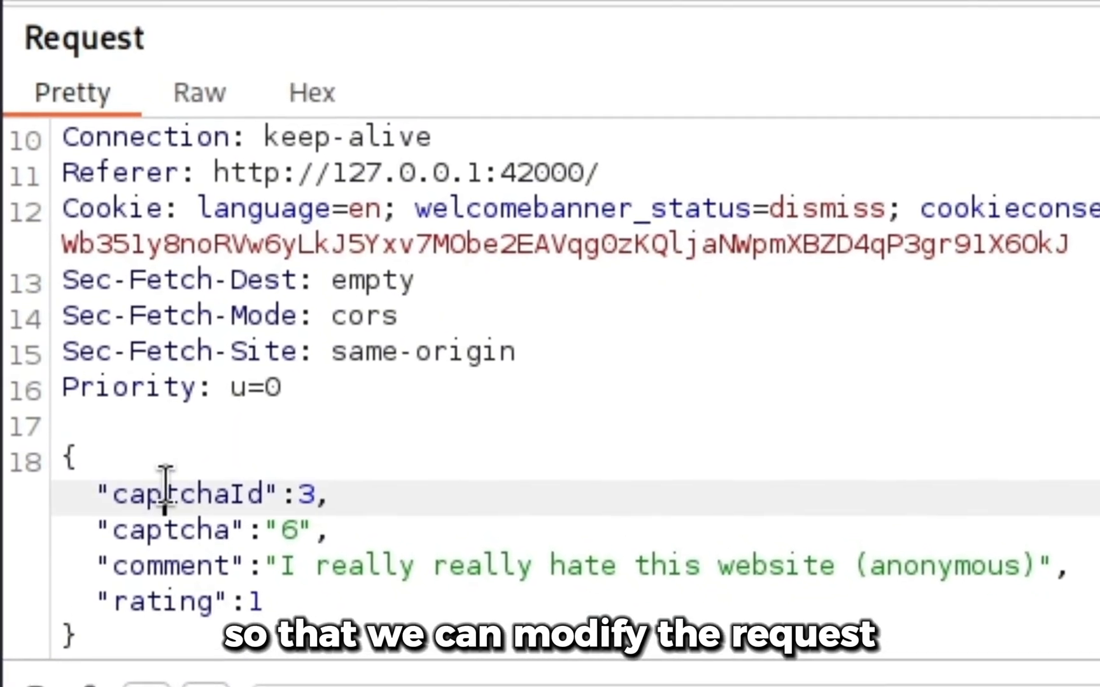
left_click(1039, 109)
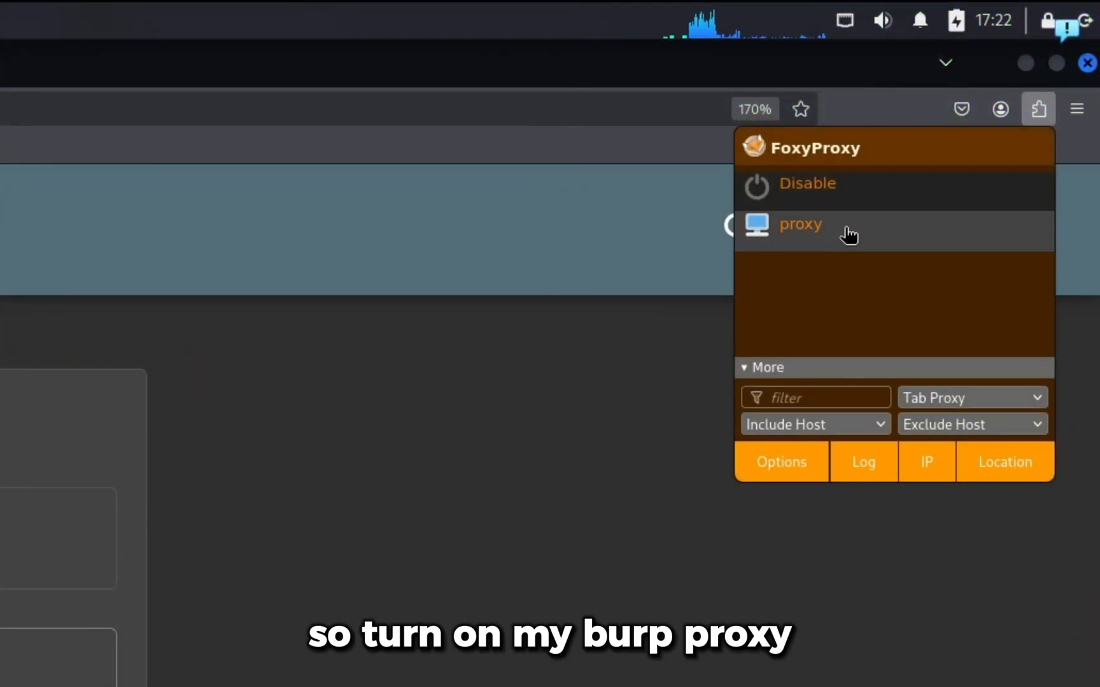
Step: Switch FoxyProxy to the 'proxy' profile and resubmit the hateful feedback with CAPTCHA 6
left_click(799, 224)
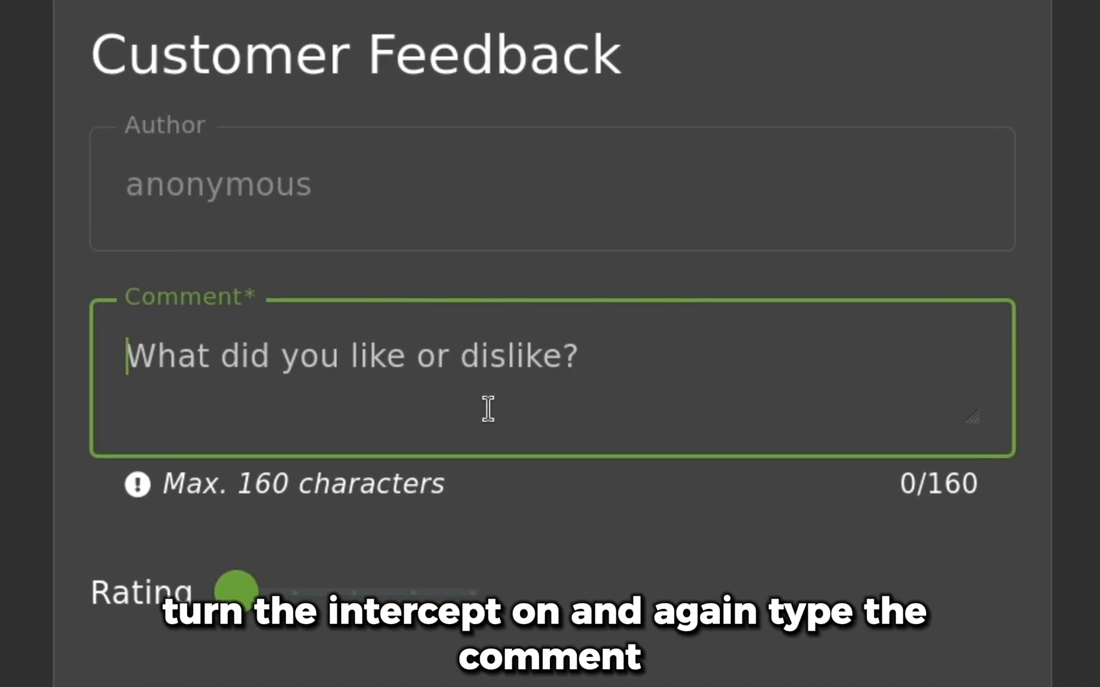
type("I really really hate this website")
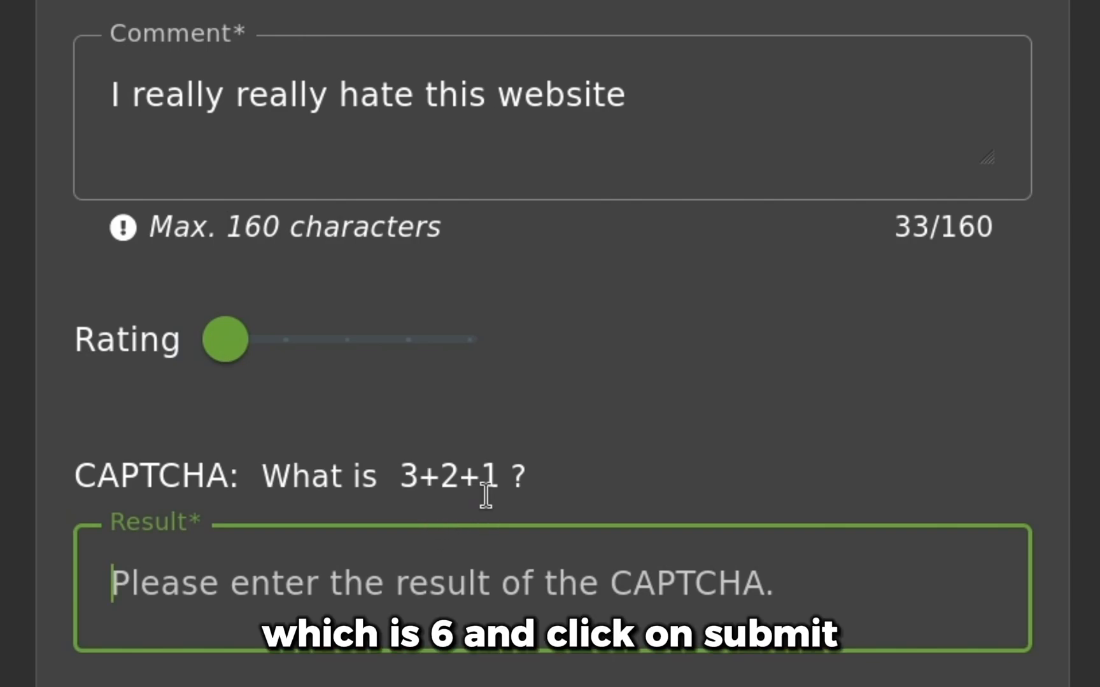
type("6")
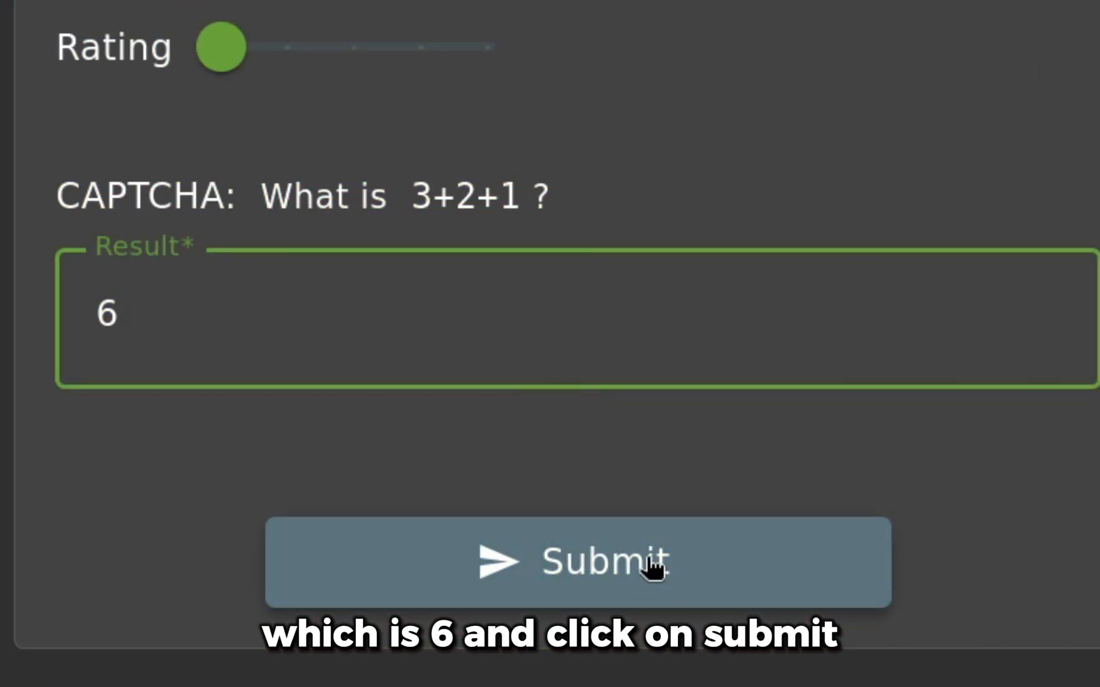
left_click(577, 562)
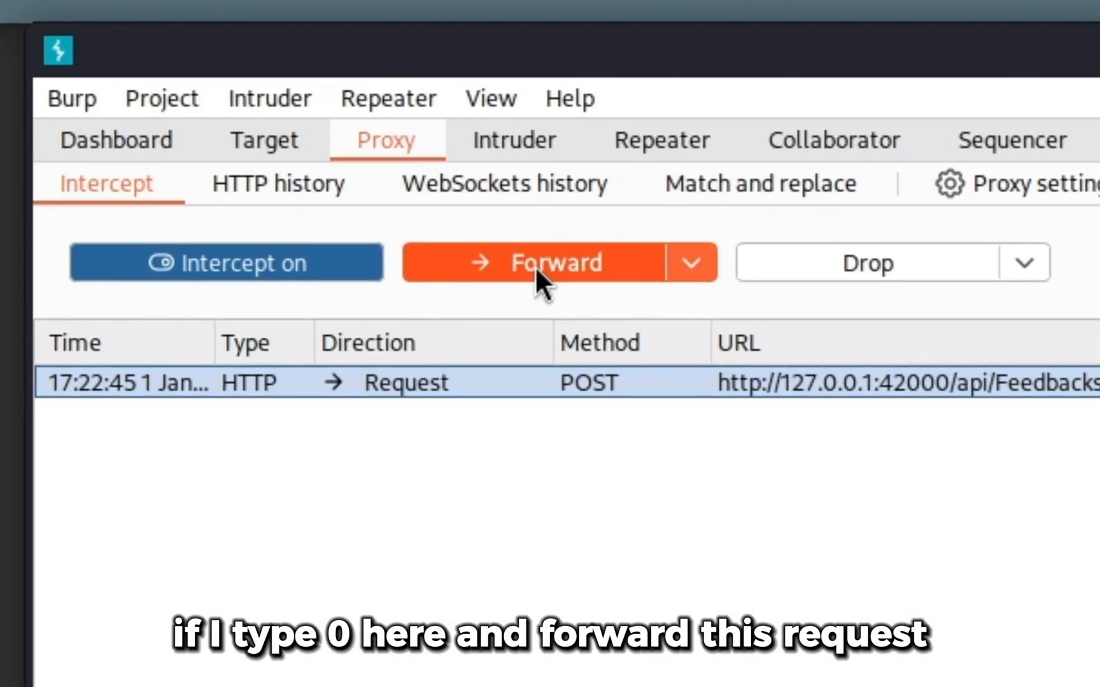
Step: Forward the intercepted feedback request with "rating" edited from 1 to 0
left_click(555, 262)
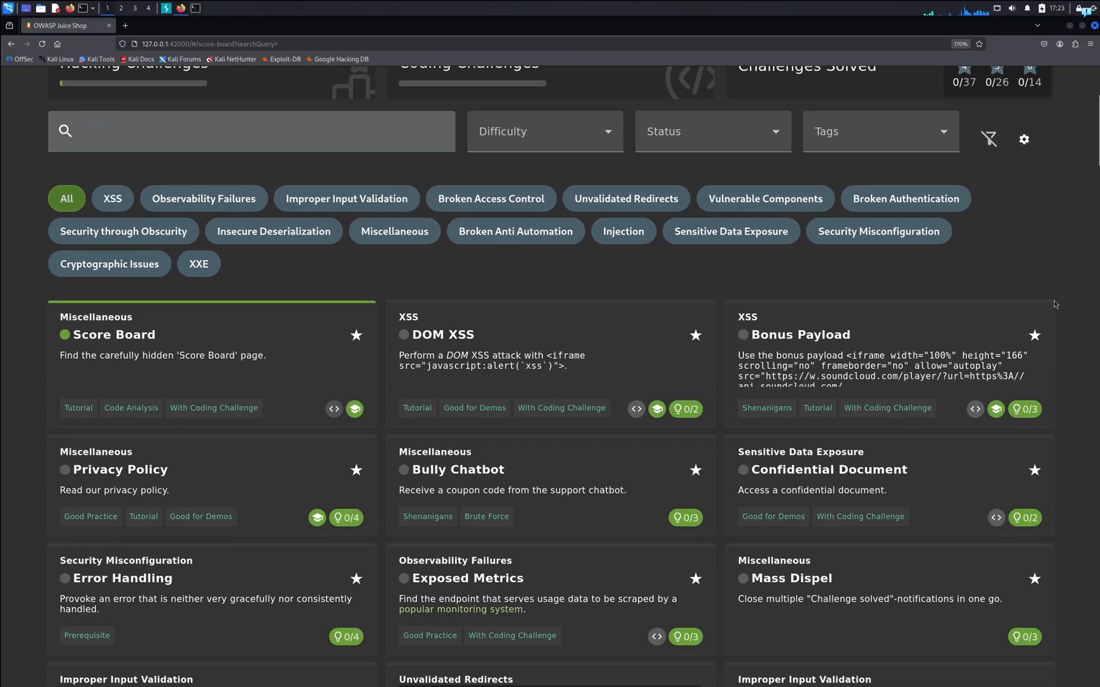
Step: Scroll down the Score Board to the solved Zero Stars challenge card
scroll("down", 3)
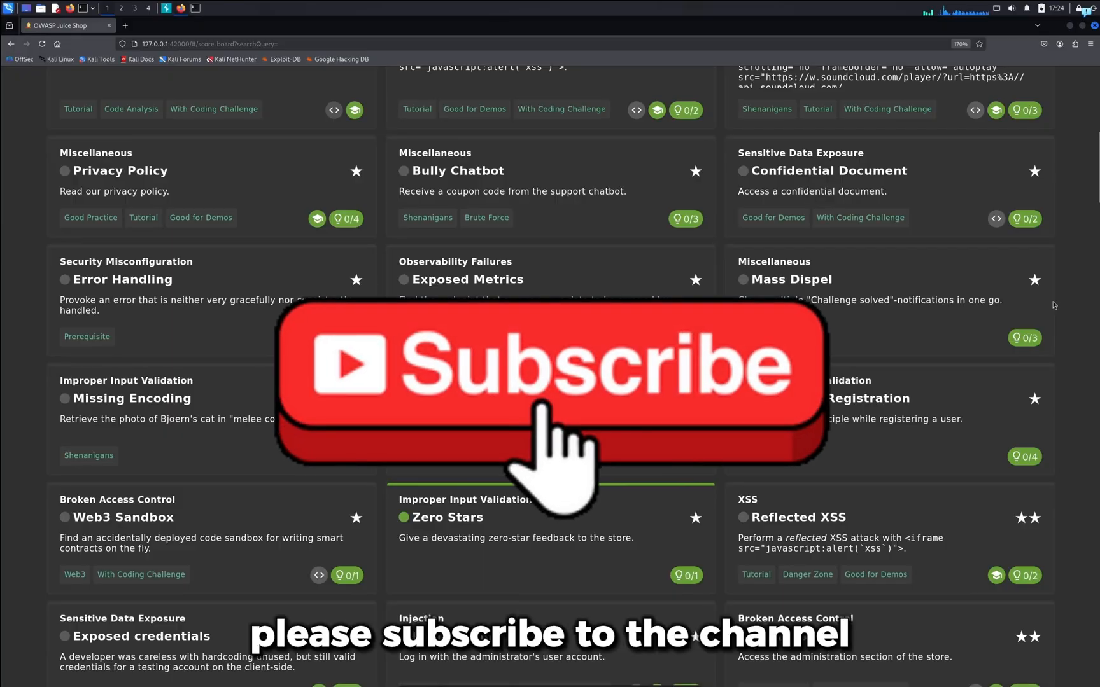
scroll("down", 3)
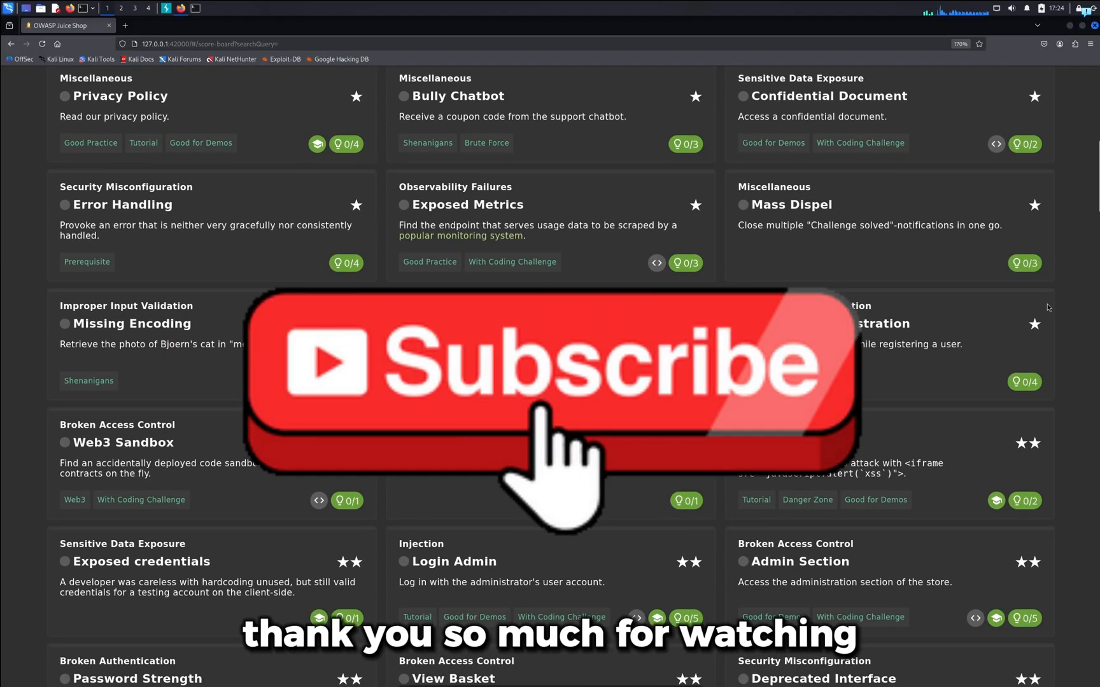